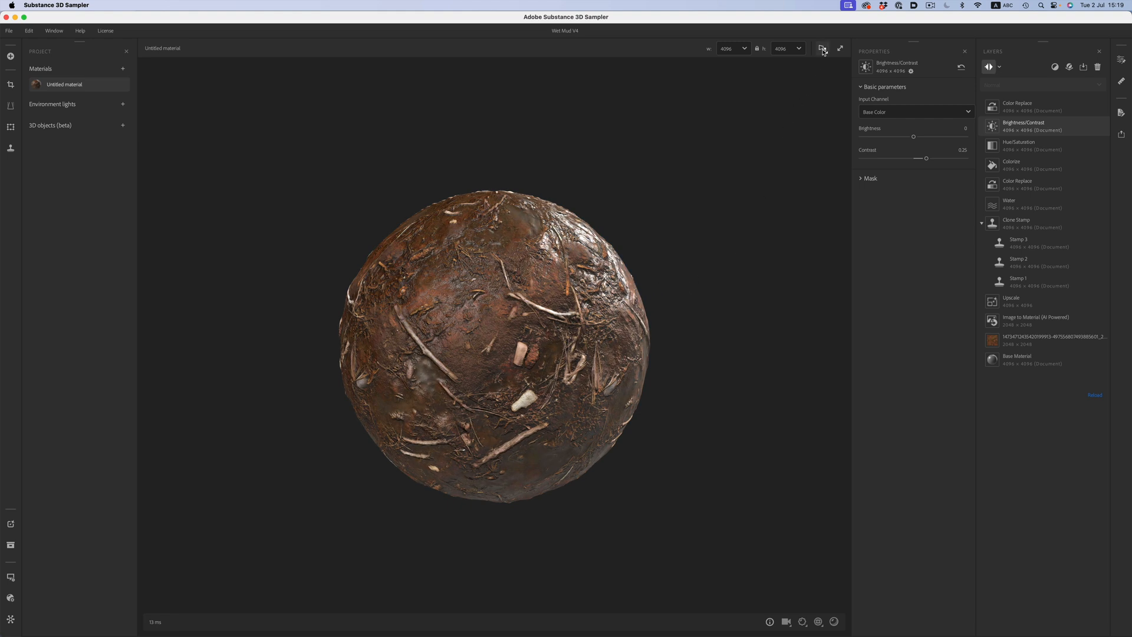
# Show the muddy material's 2D texture beside the sphere and display its Normal map output.
pyautogui.click(821, 48)
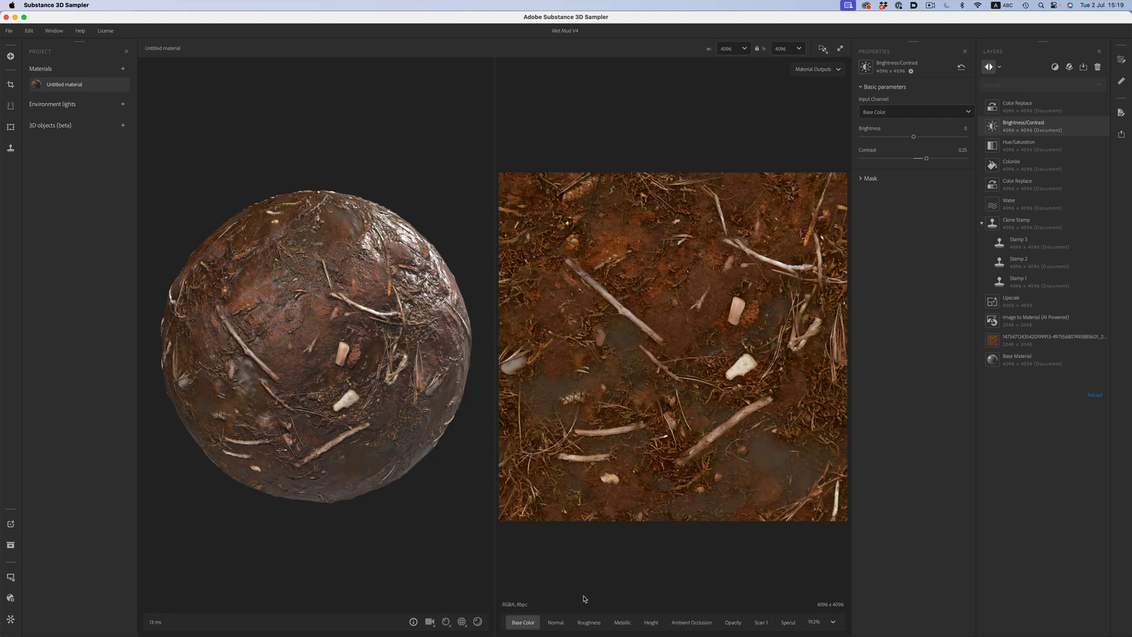
pyautogui.click(556, 621)
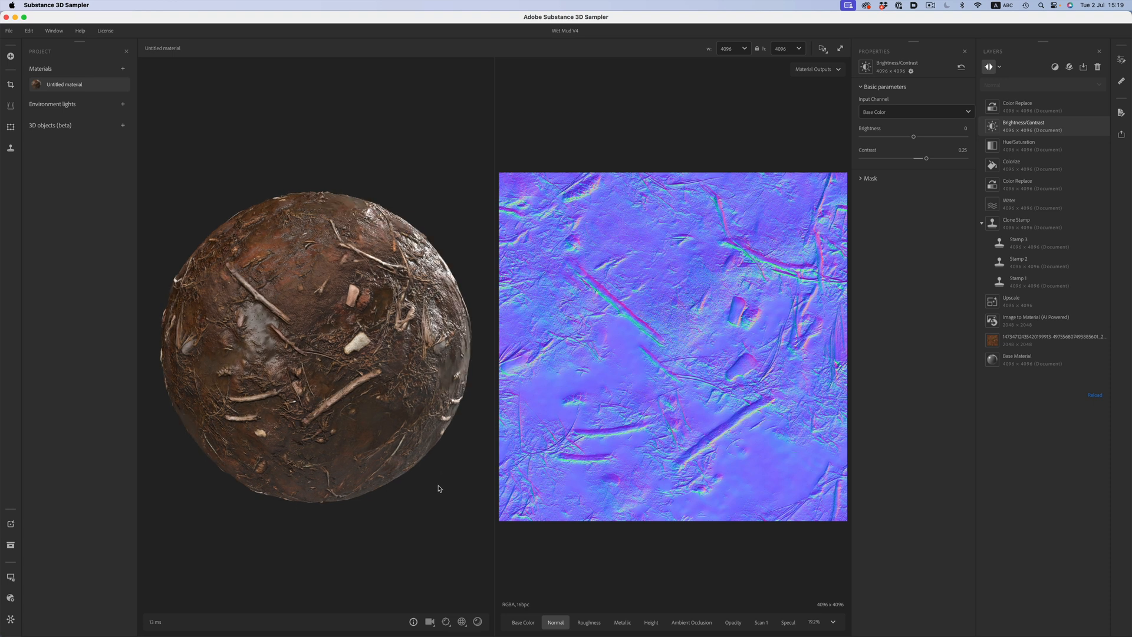
# Review the renderer presets available in the Export As material settings.
pyautogui.click(1125, 136)
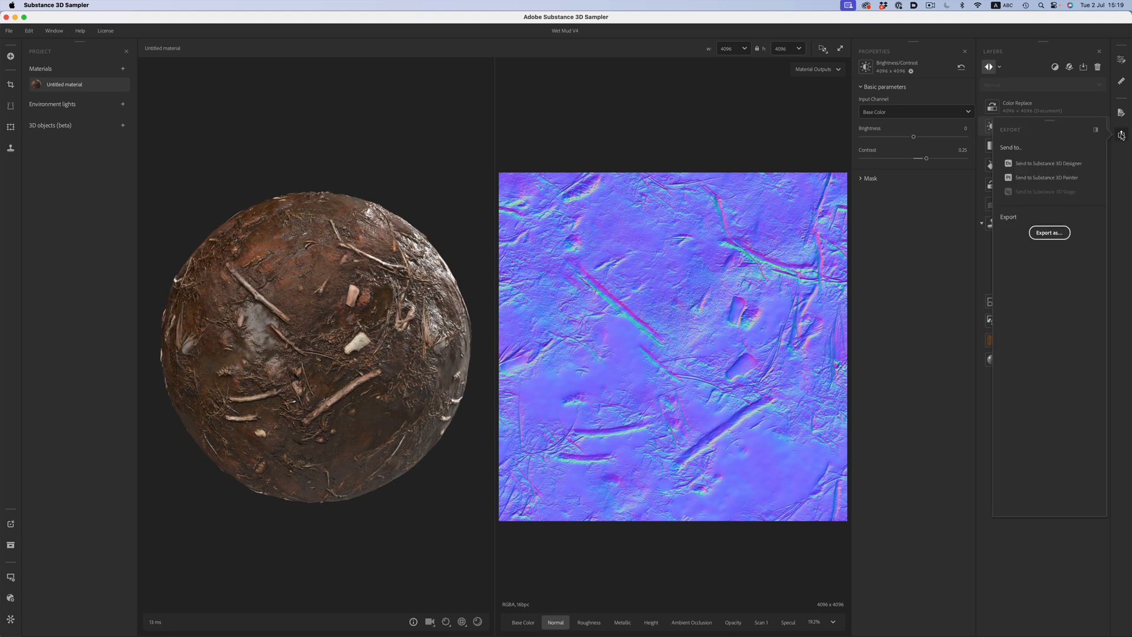
pyautogui.click(1049, 232)
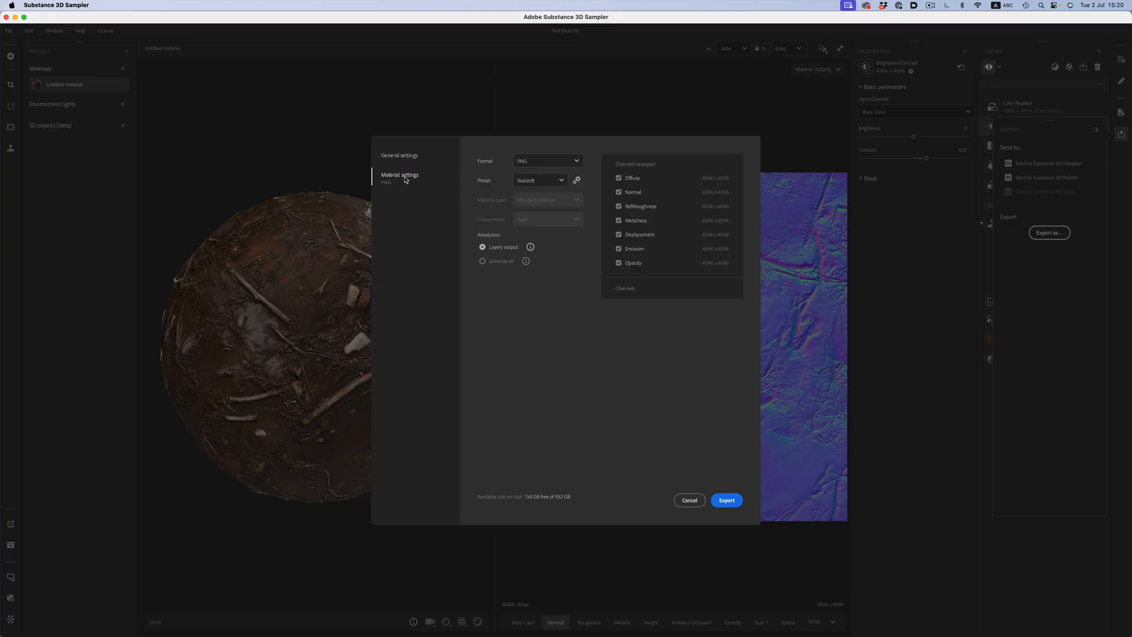
pyautogui.click(538, 179)
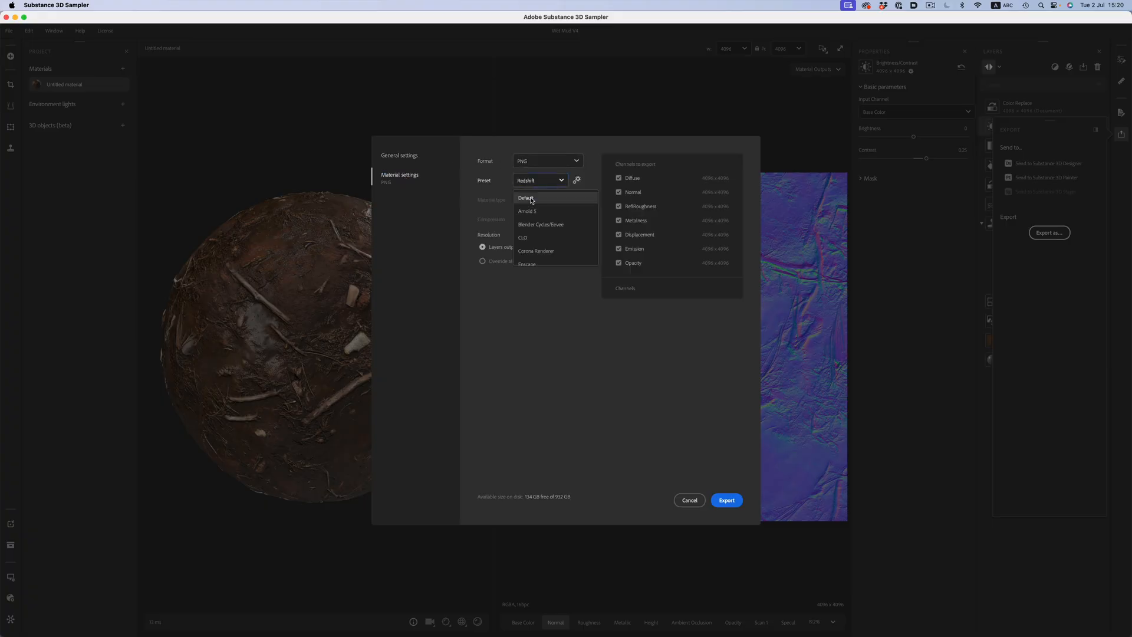
pyautogui.click(526, 198)
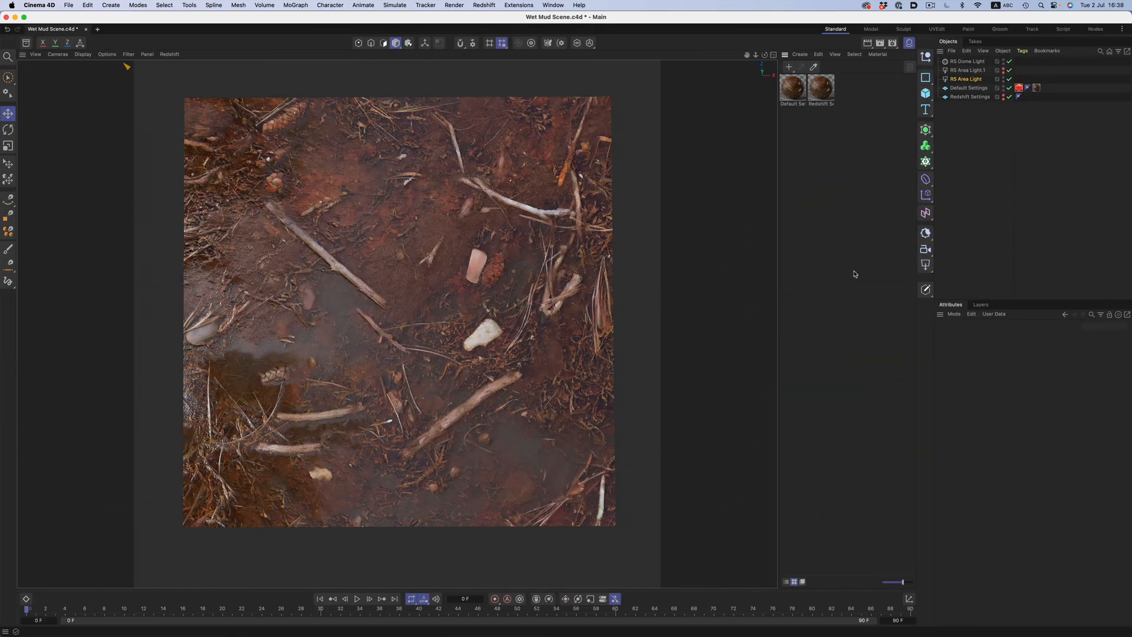
pyautogui.moveTo(819, 290)
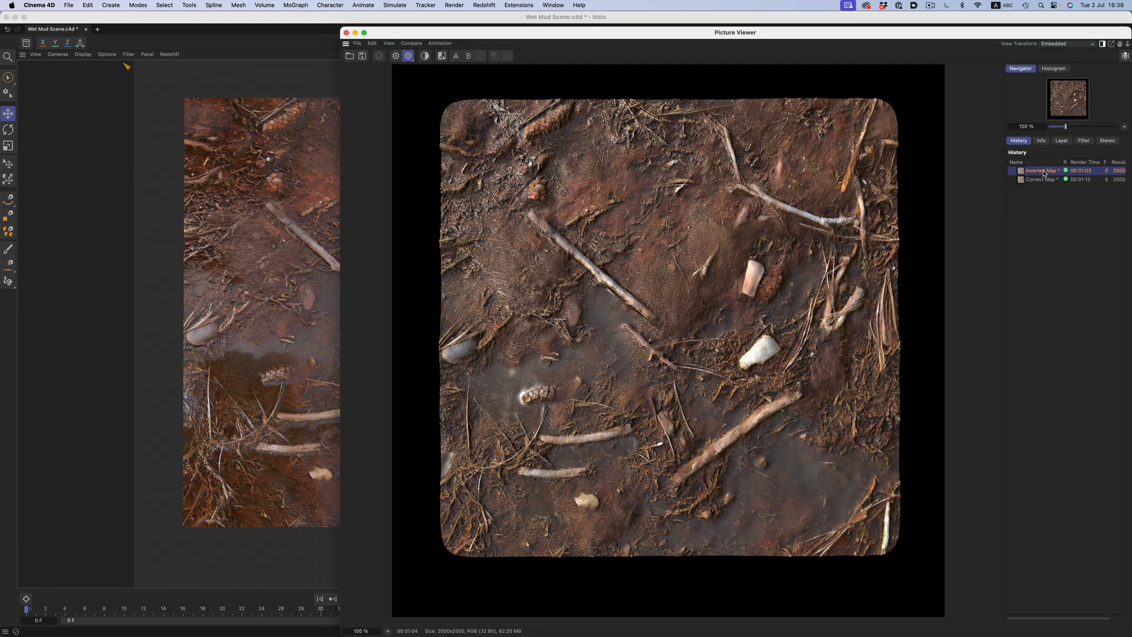
# View the Inverted Map render, then the Correct Map render in the Picture Viewer history.
pyautogui.click(1041, 179)
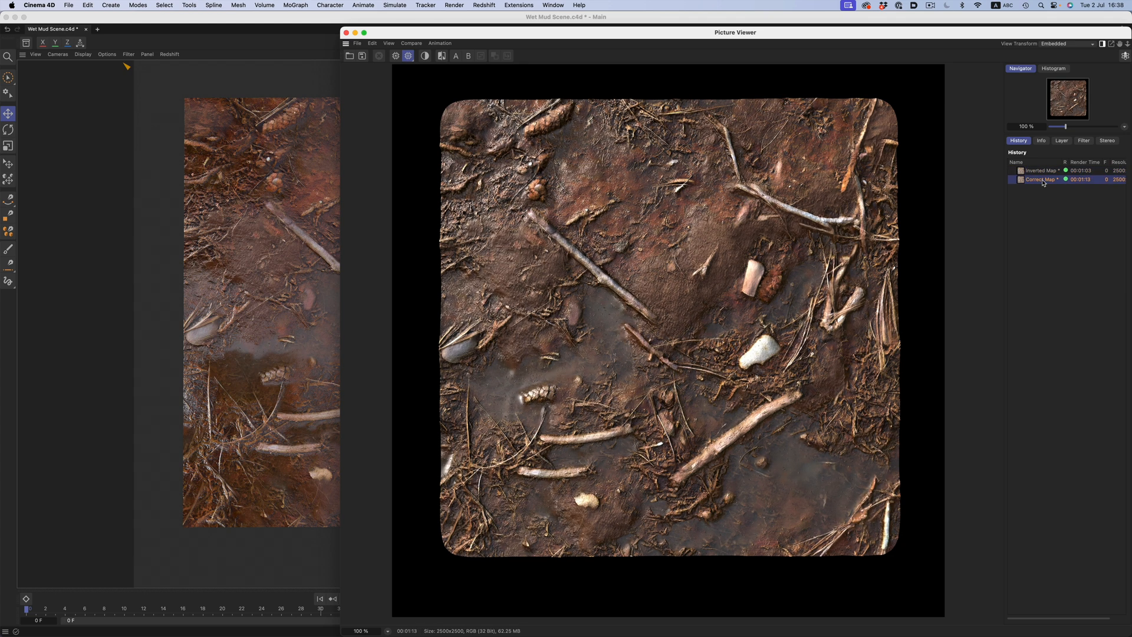
pyautogui.click(1041, 169)
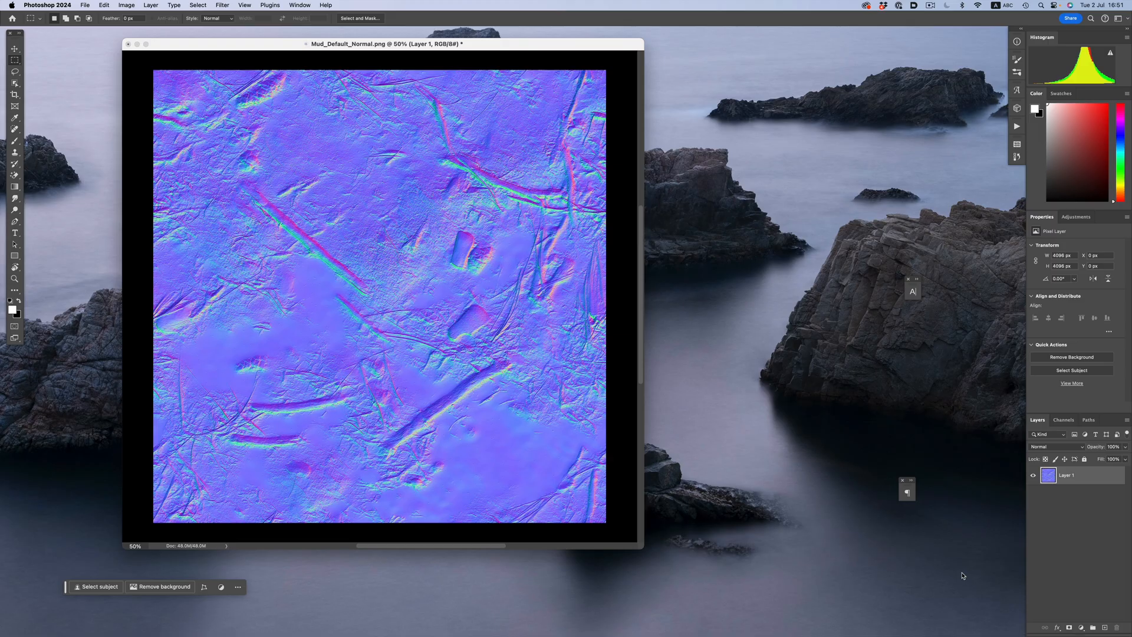
pyautogui.moveTo(753, 497)
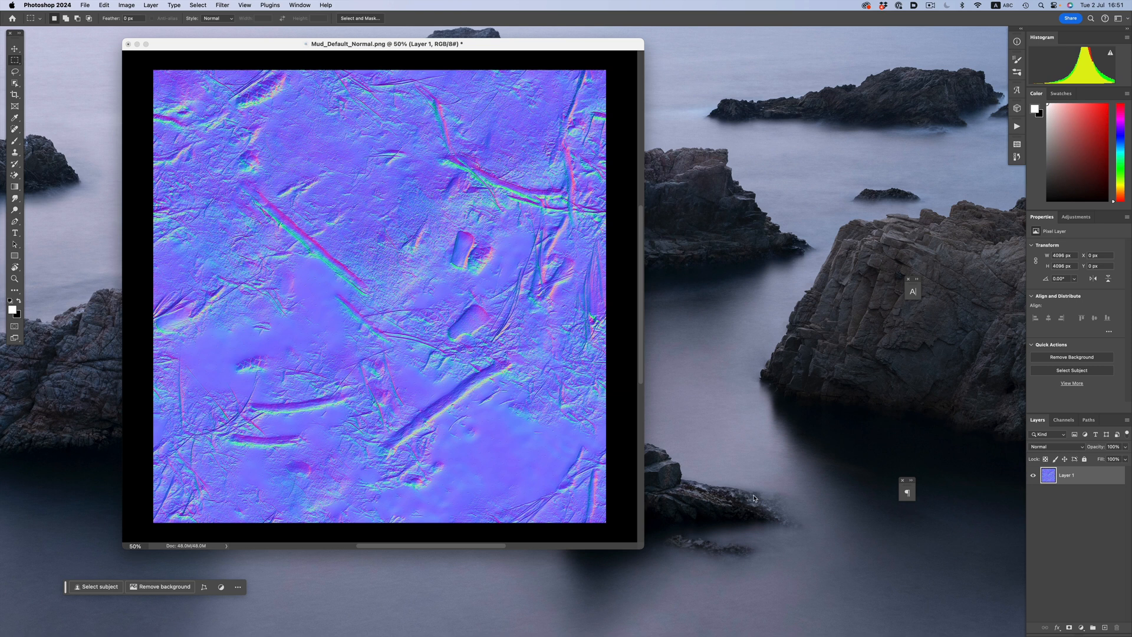
pyautogui.moveTo(727, 492)
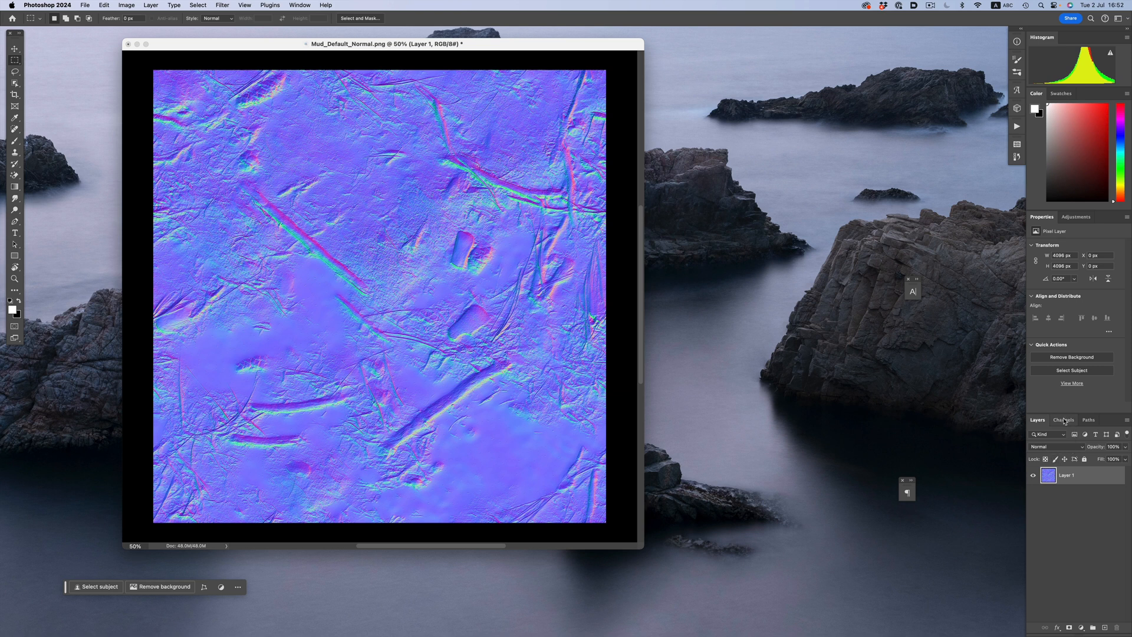
# Make the Green channel of the mud normal map the active channel.
pyautogui.click(1062, 419)
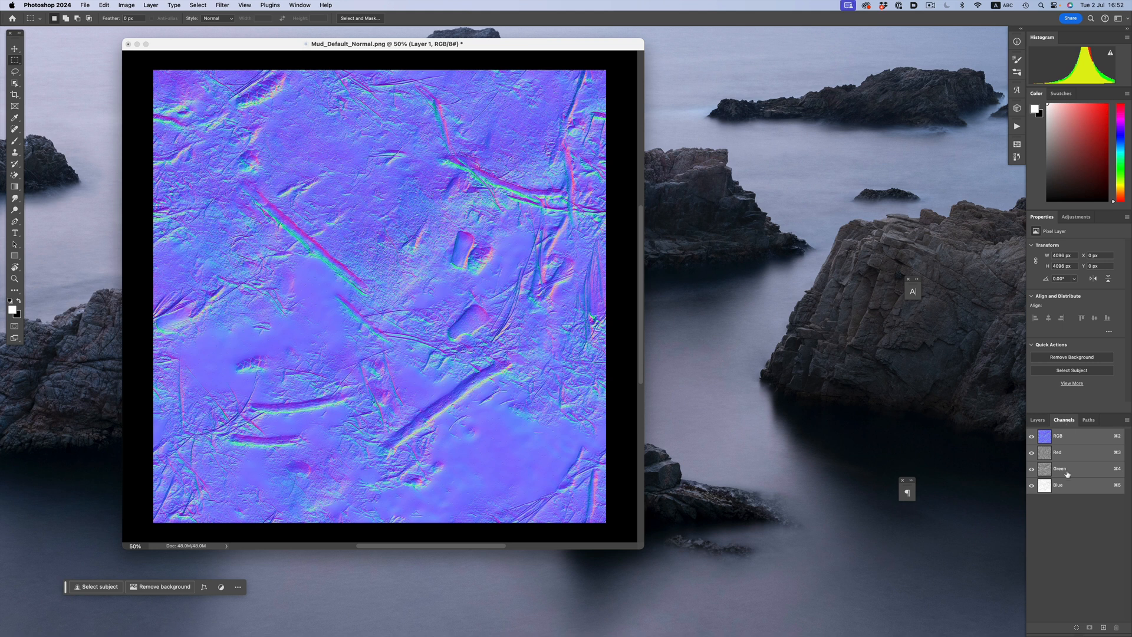
pyautogui.click(1060, 468)
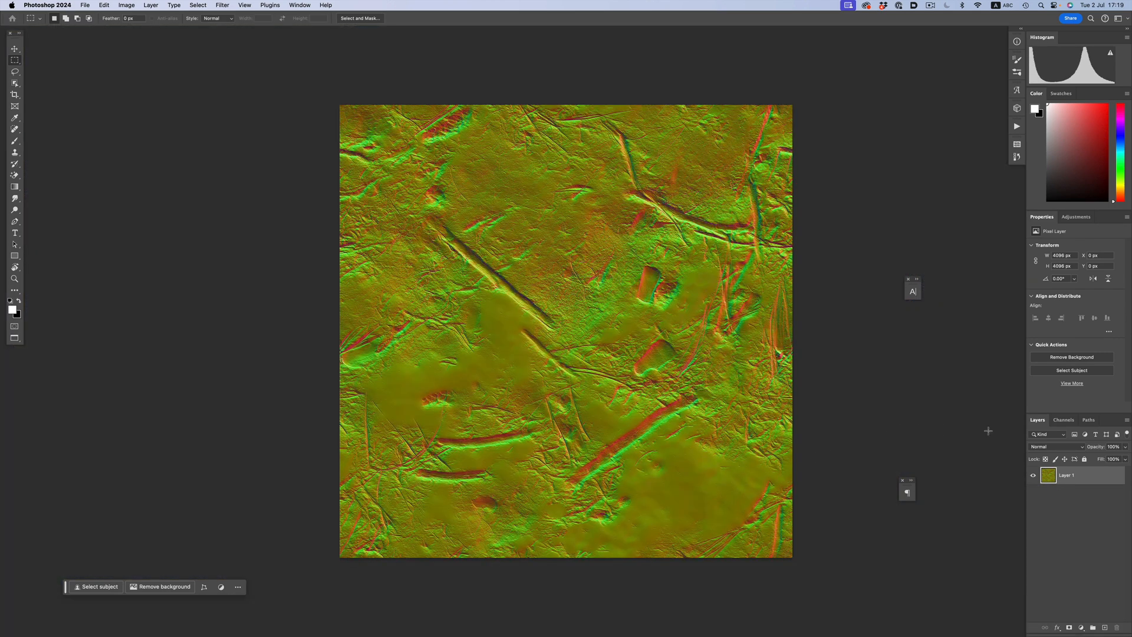
# Apply Invert to the active Green channel so the normal map's Y flips.
pyautogui.click(1064, 420)
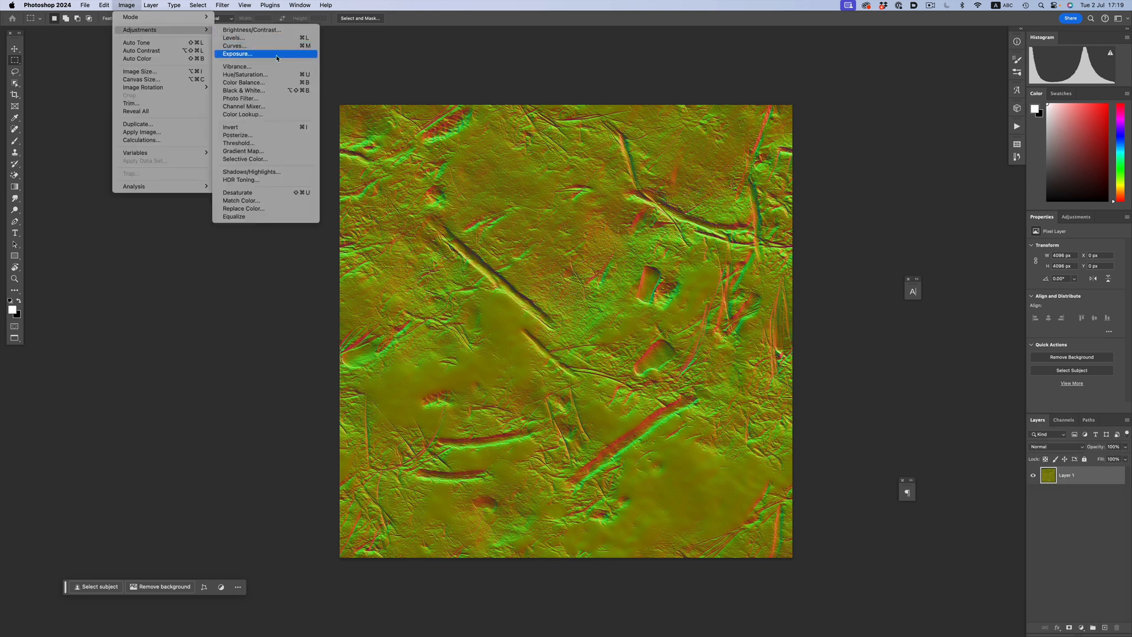
pyautogui.click(236, 53)
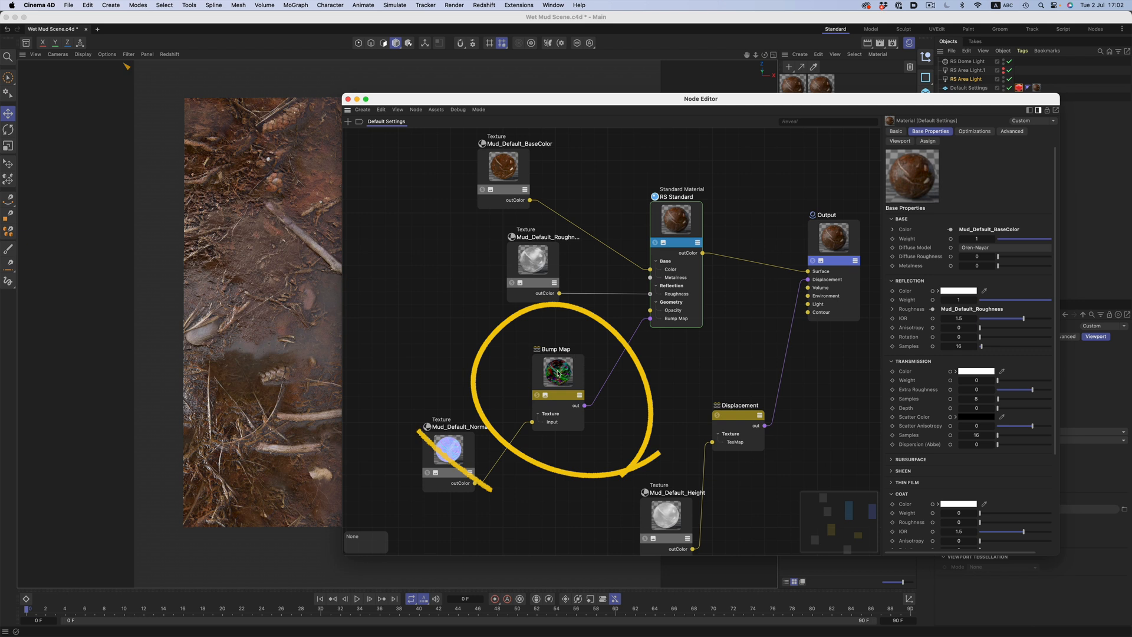
# Tick Flip Normal Y in the Bump Map node's Inputs for the mud normal texture.
pyautogui.click(446, 455)
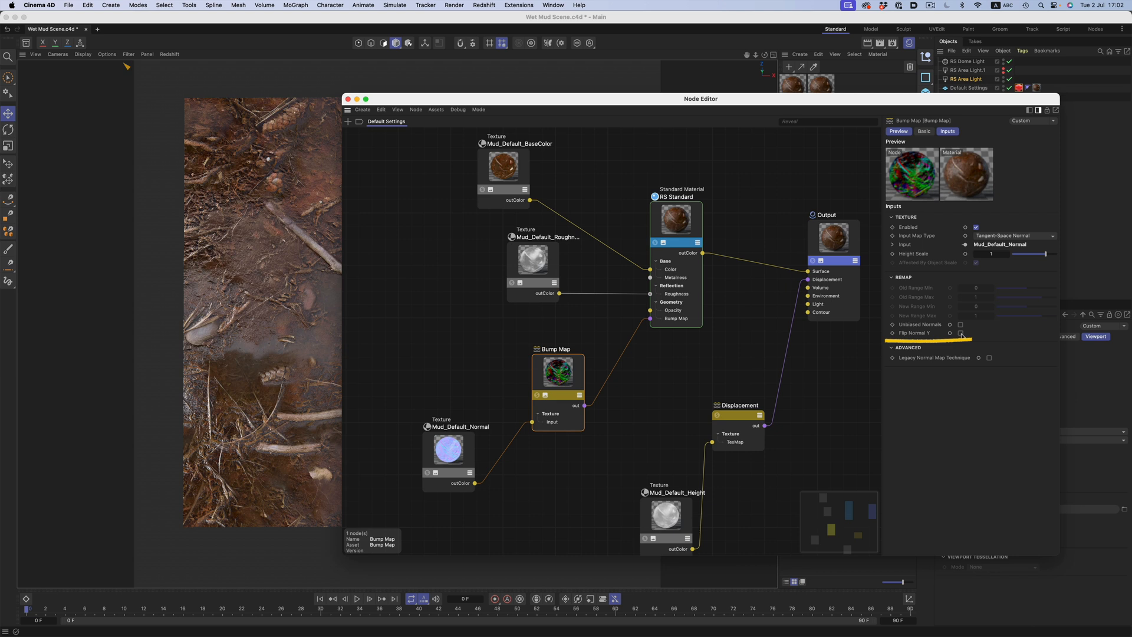
pyautogui.click(960, 332)
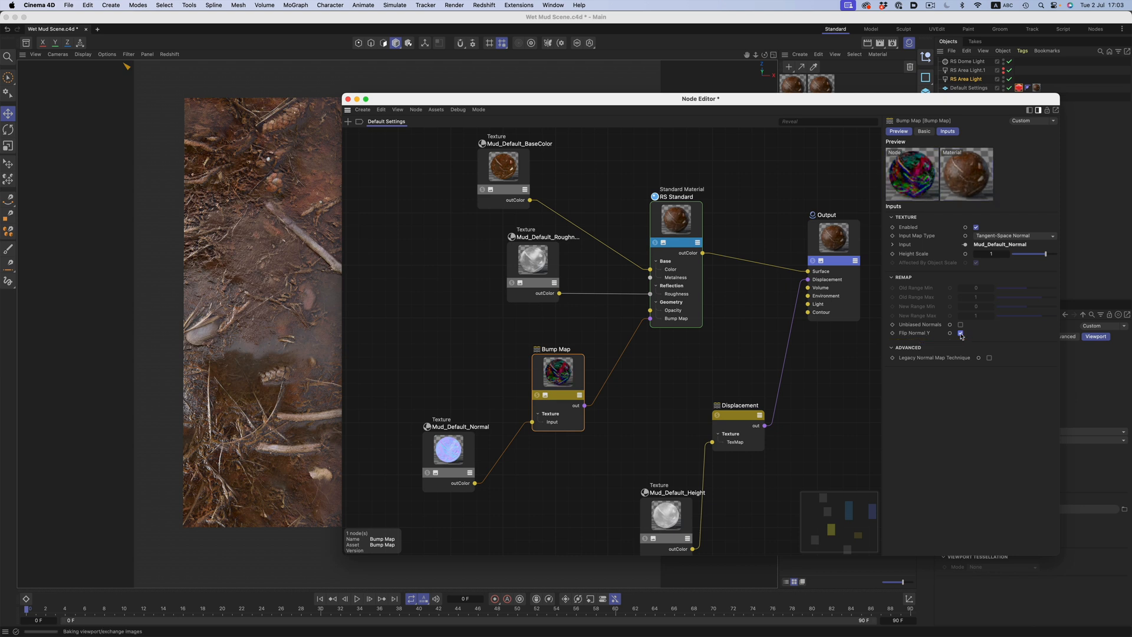
pyautogui.click(959, 332)
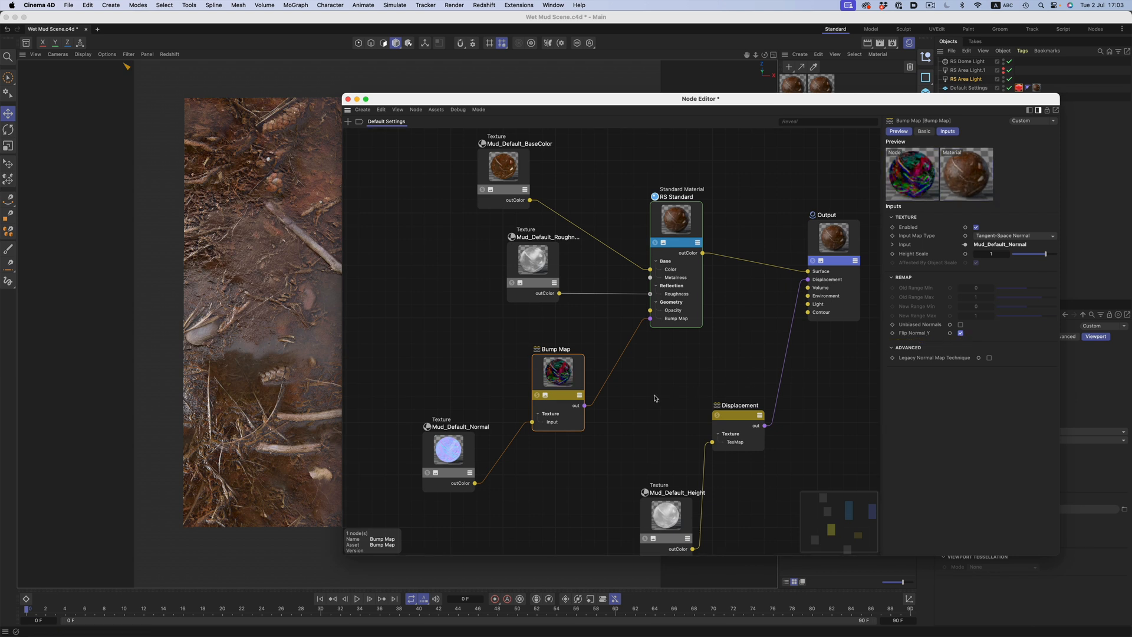